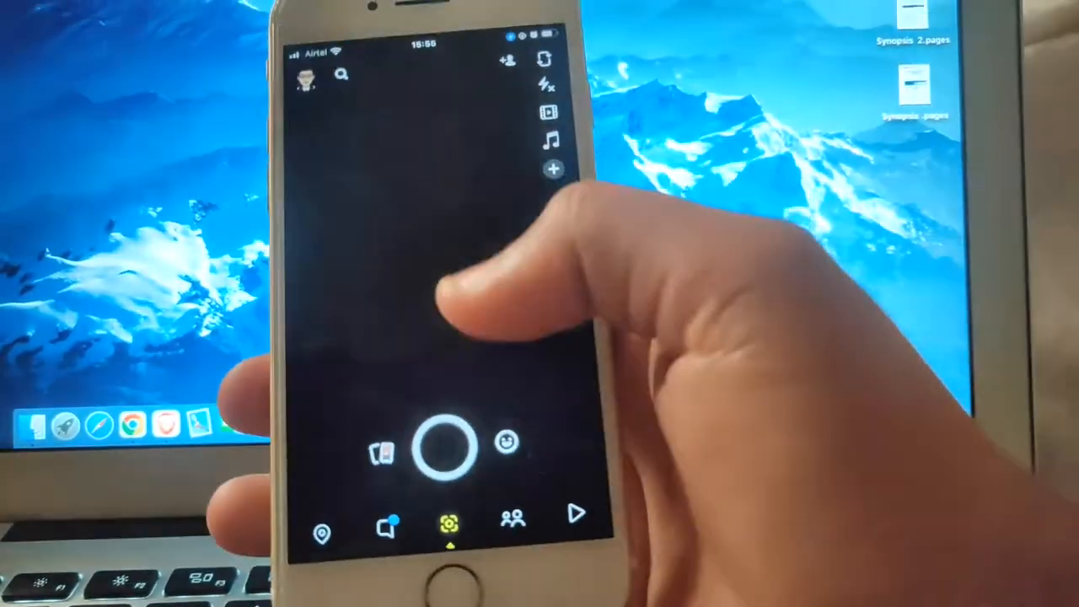
# Leave Snapchat's camera screen for the home screen and wait for a friend's Snap notification
pyautogui.click(388, 527)
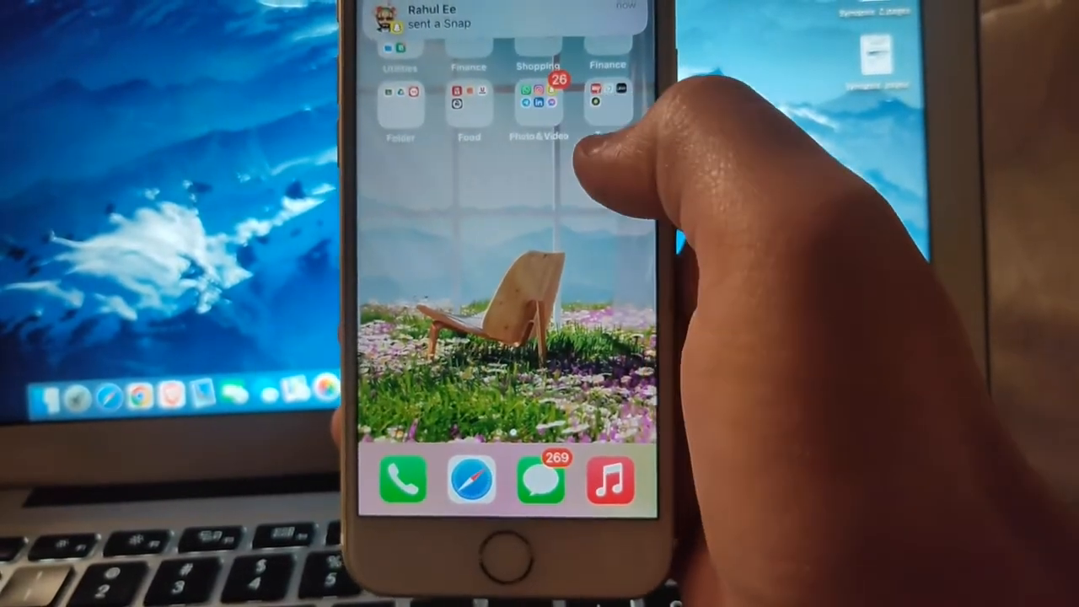
# Open the 'sent a Snap' notification to reach Snapchat's Chat list with unopened Snaps
pyautogui.click(539, 102)
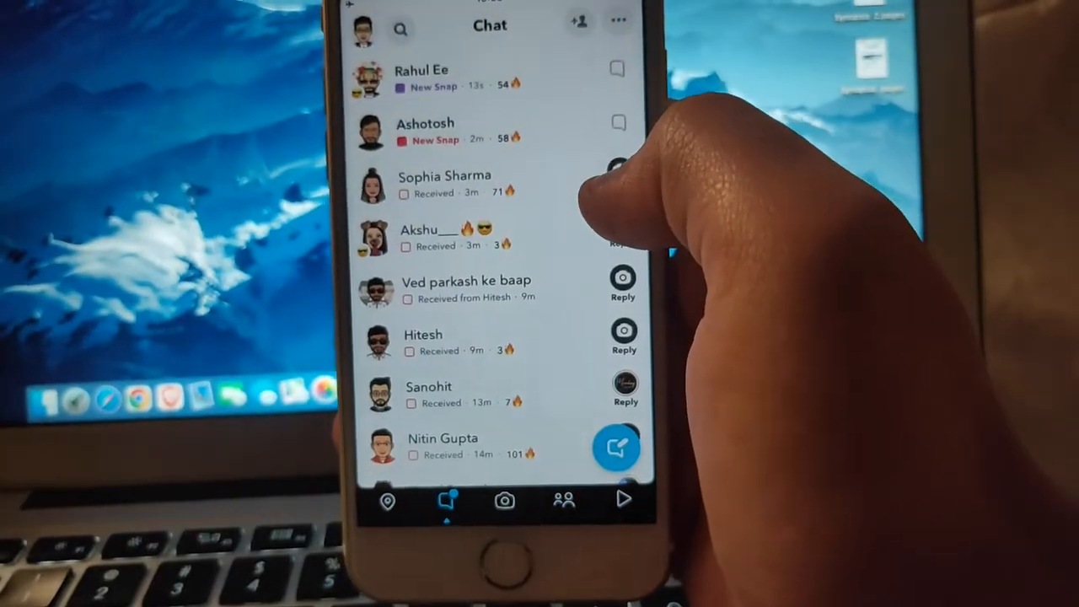
pyautogui.click(421, 76)
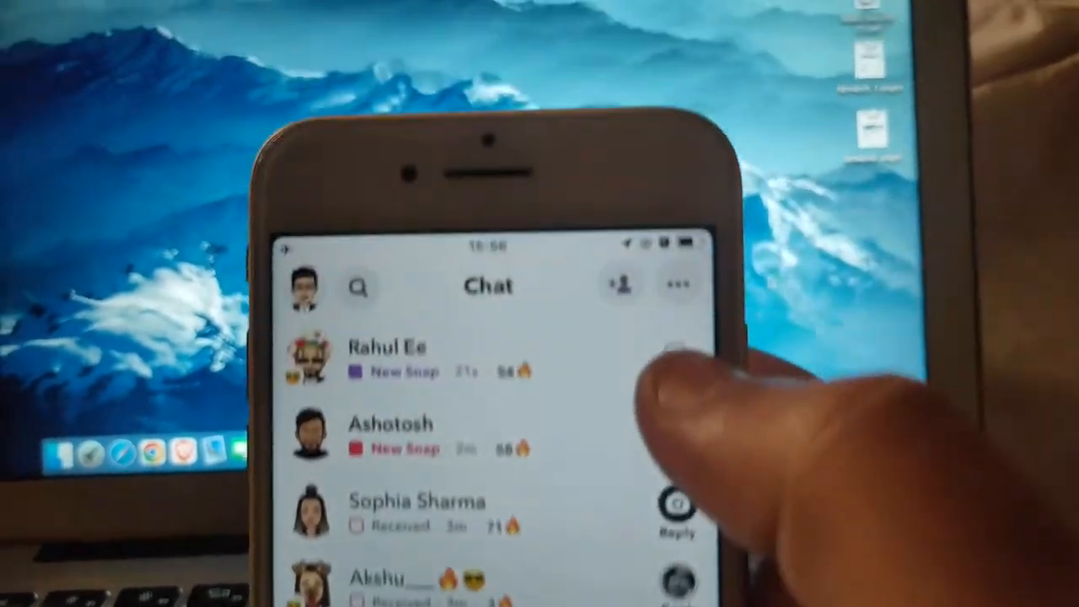
# Pull open Control Center over Snapchat's Chat list
pyautogui.click(387, 359)
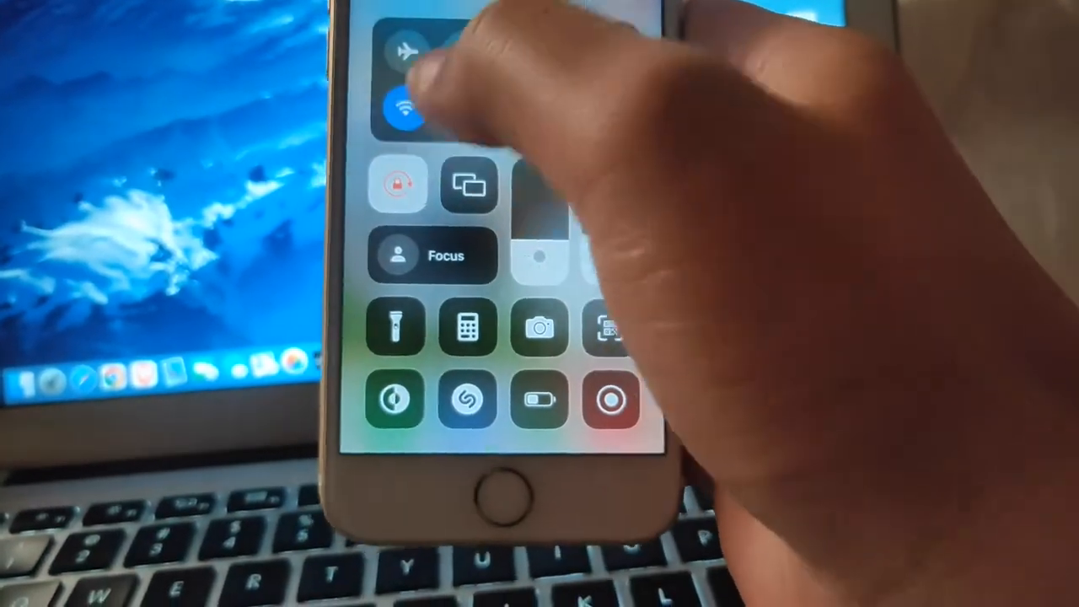
# Relaunch the reinstalled Snapchat and submit the username and password on its Log In form
pyautogui.click(404, 106)
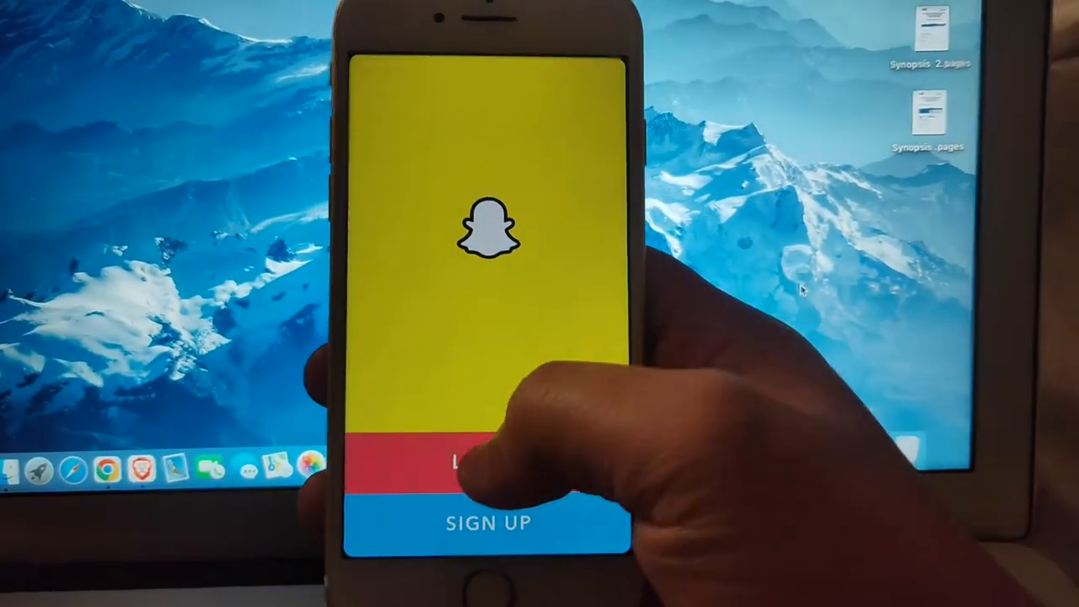
pyautogui.click(487, 460)
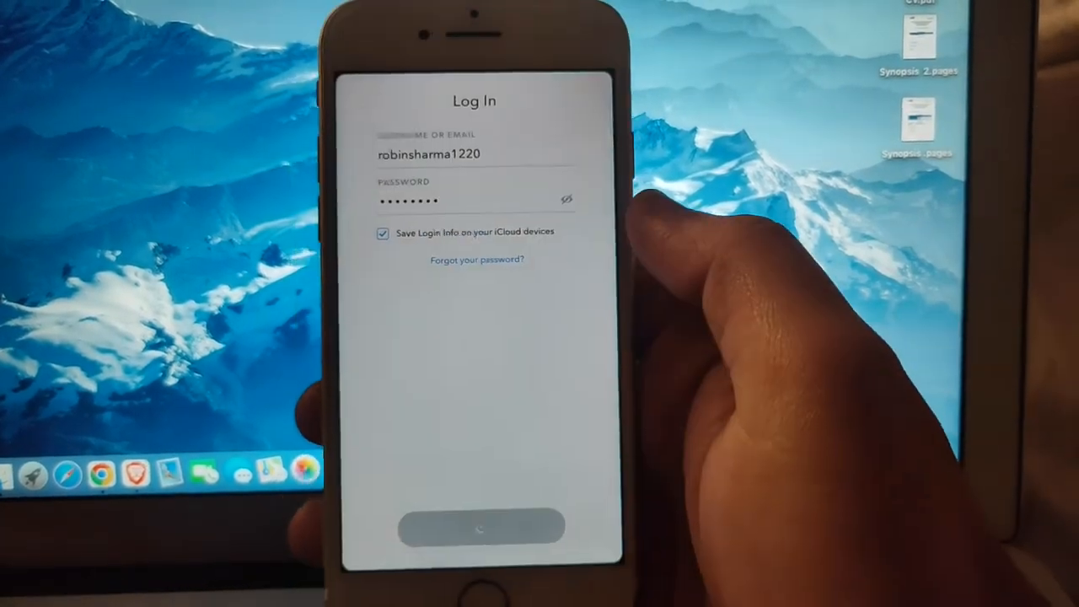